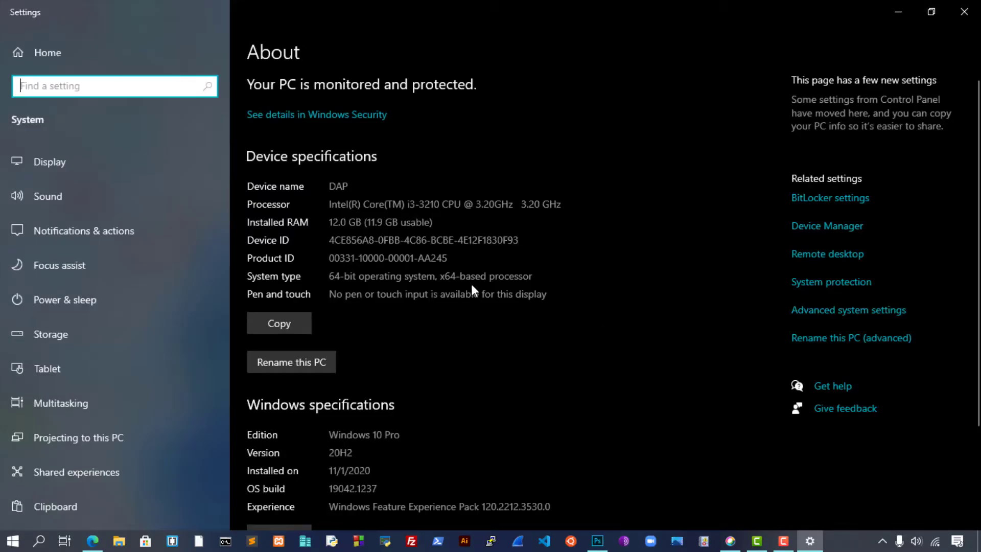
# Step: Review the About page's device specifications showing 12.0 GB installed RAM and Windows 10 Pro
pyautogui.scroll(-3)
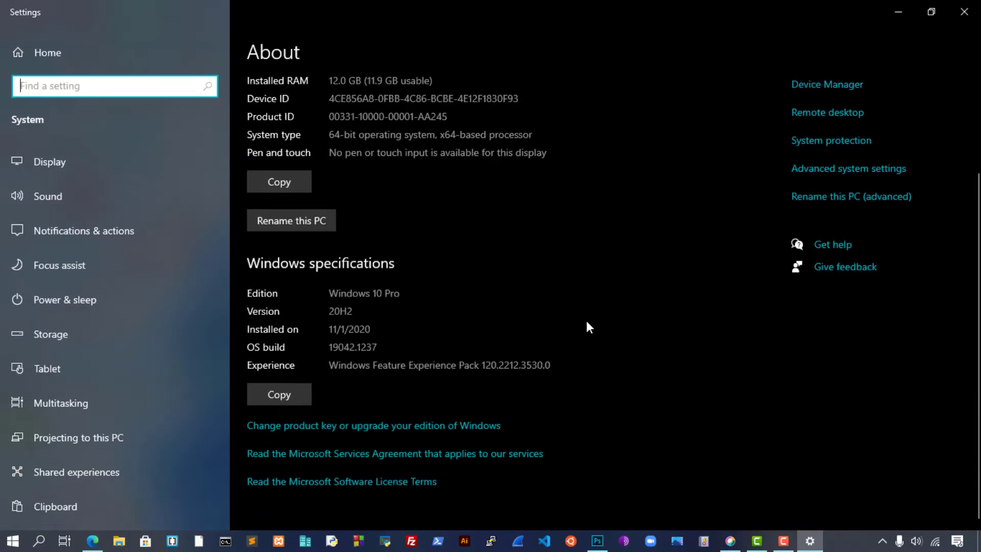
pyautogui.scroll(3)
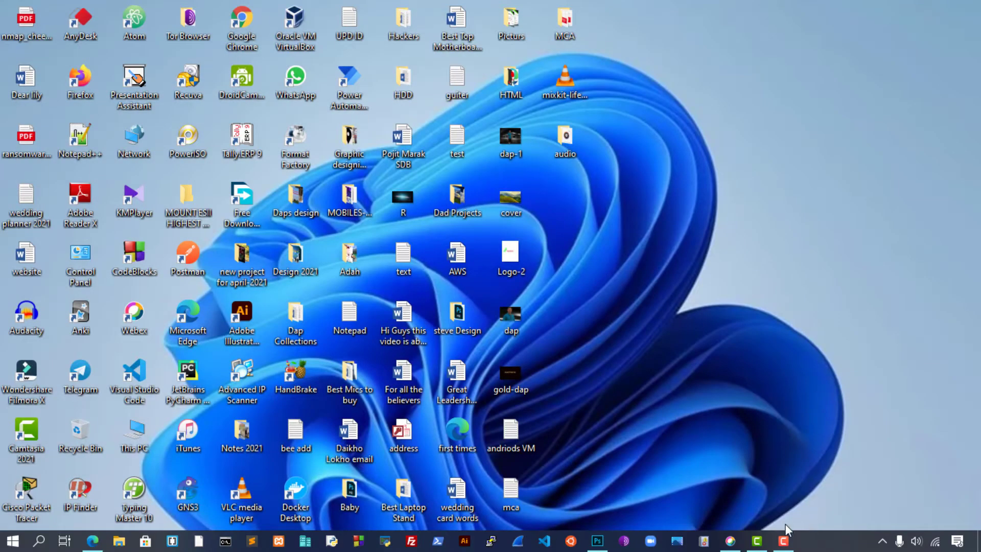
# Step: Create a second blank 1280 x 800 px Photoshop document, Untitled-2, beside Untitled-1
pyautogui.click(596, 541)
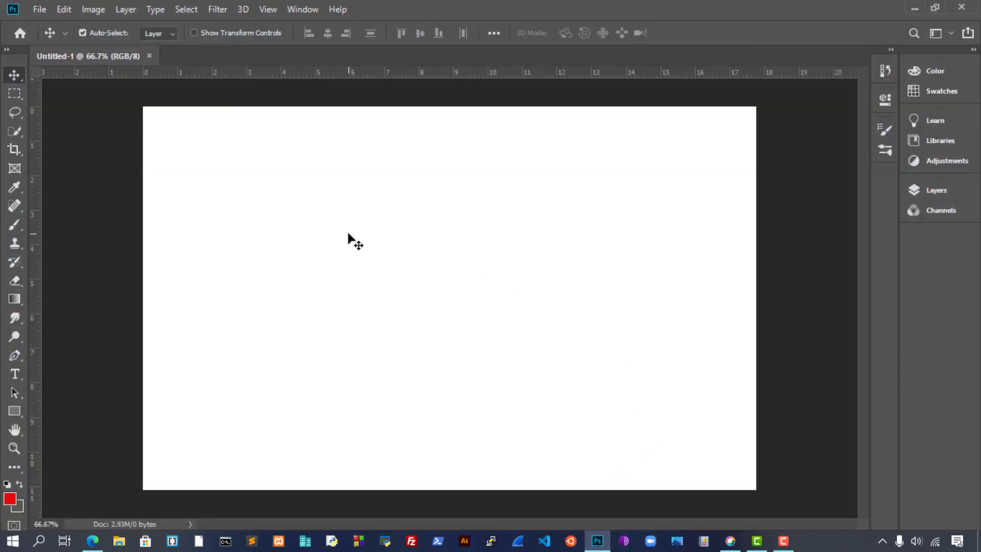
pyautogui.click(39, 9)
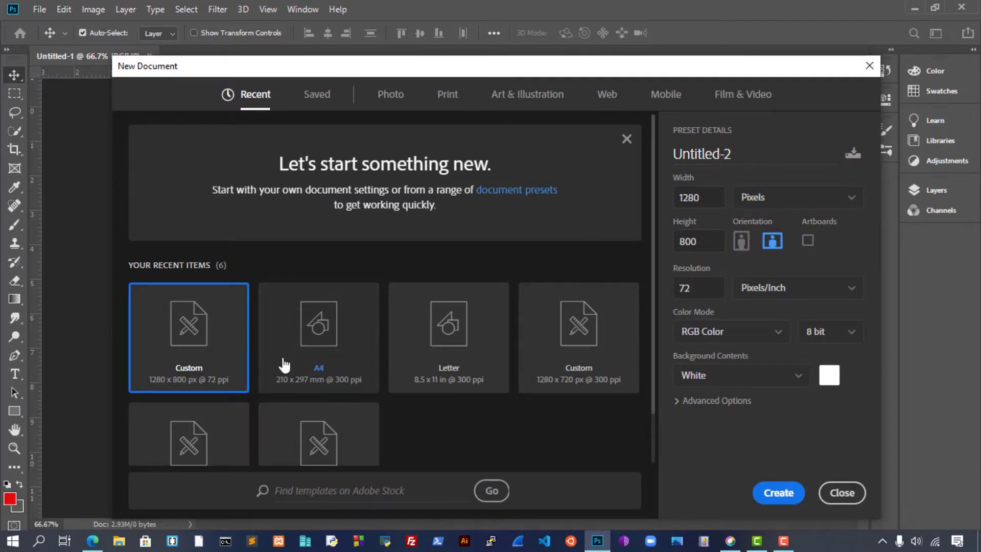
pyautogui.click(778, 492)
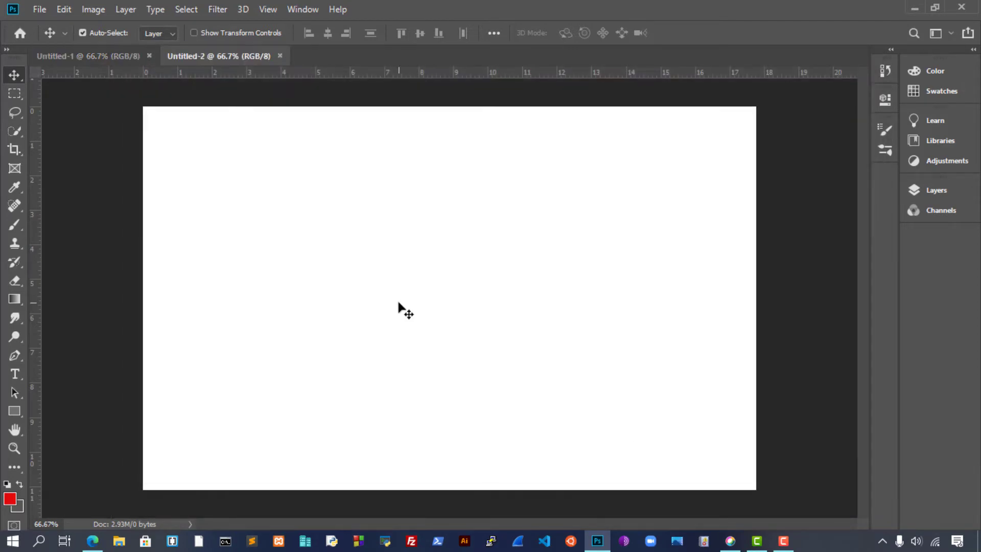
pyautogui.moveTo(185, 71)
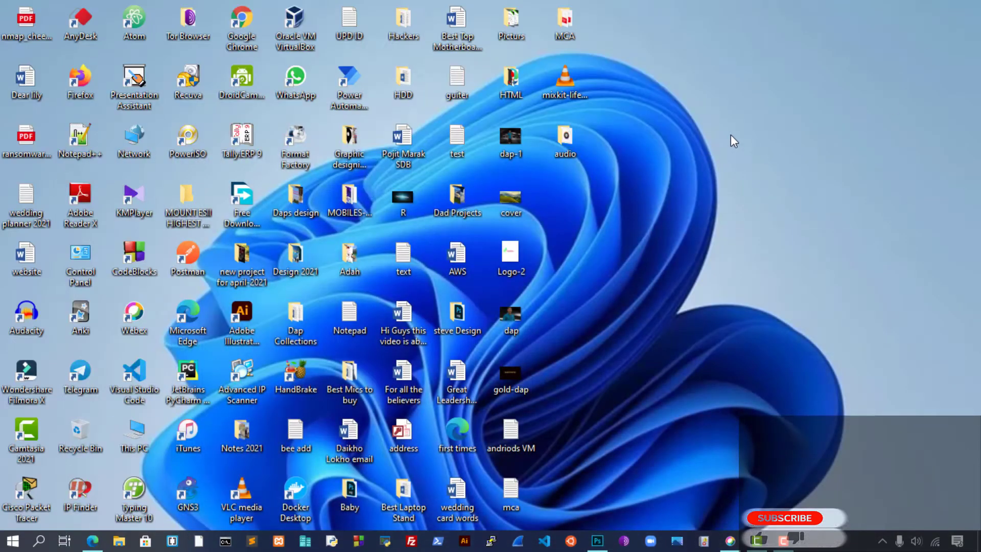
pyautogui.rightClick(733, 140)
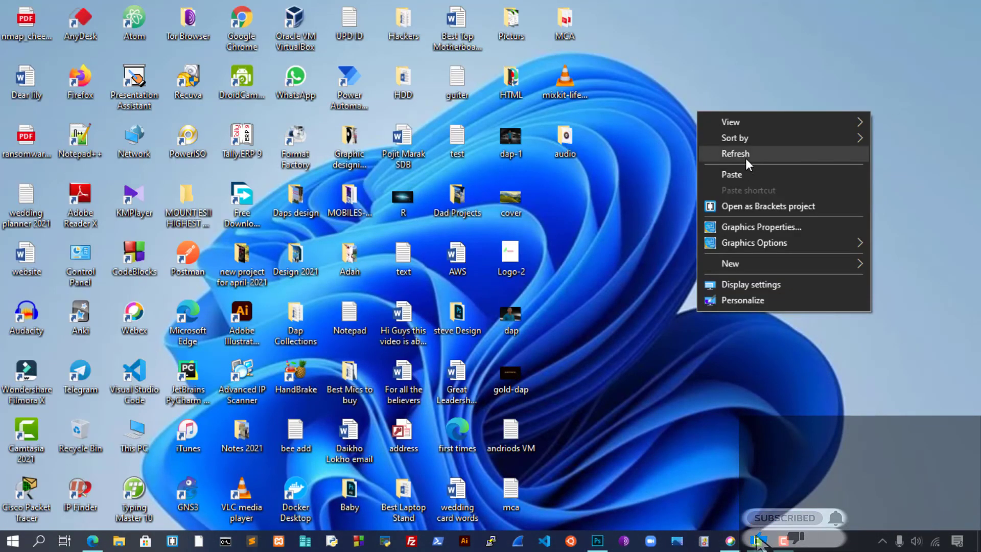
pyautogui.click(735, 153)
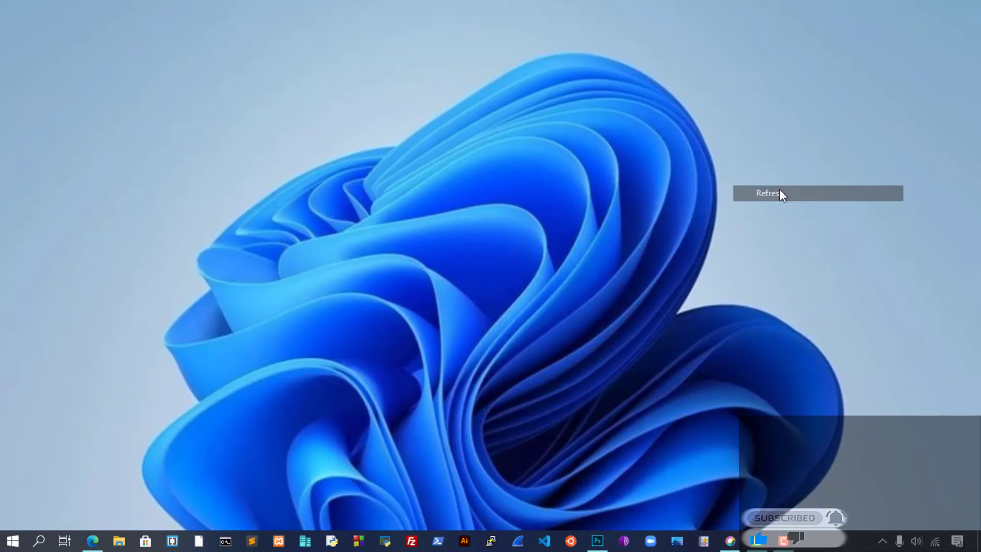
pyautogui.click(767, 194)
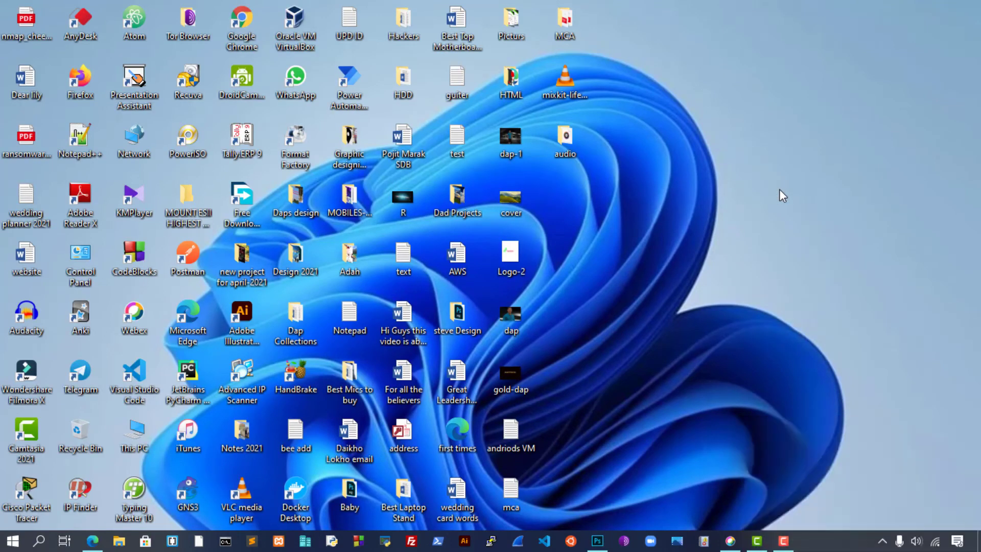
pyautogui.moveTo(717, 194)
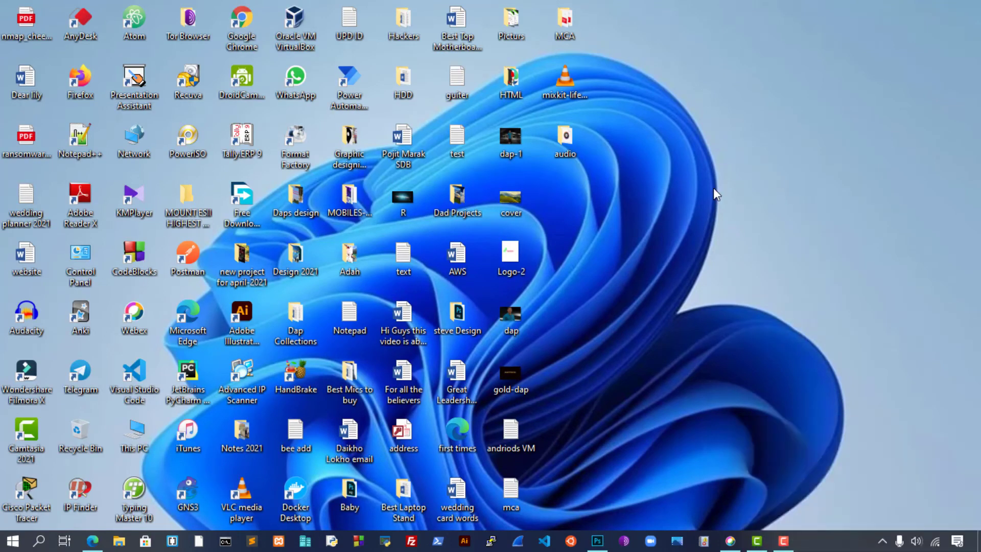
pyautogui.moveTo(697, 235)
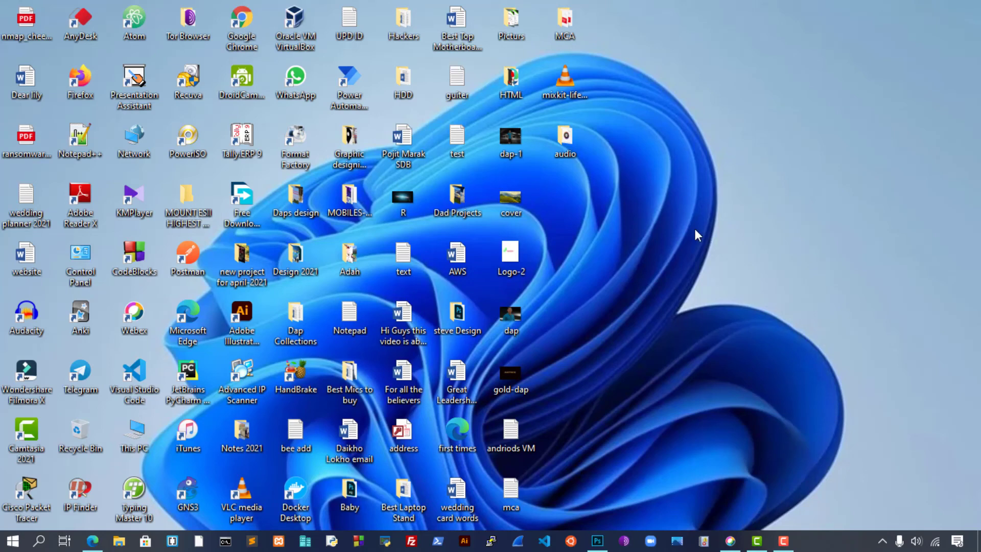